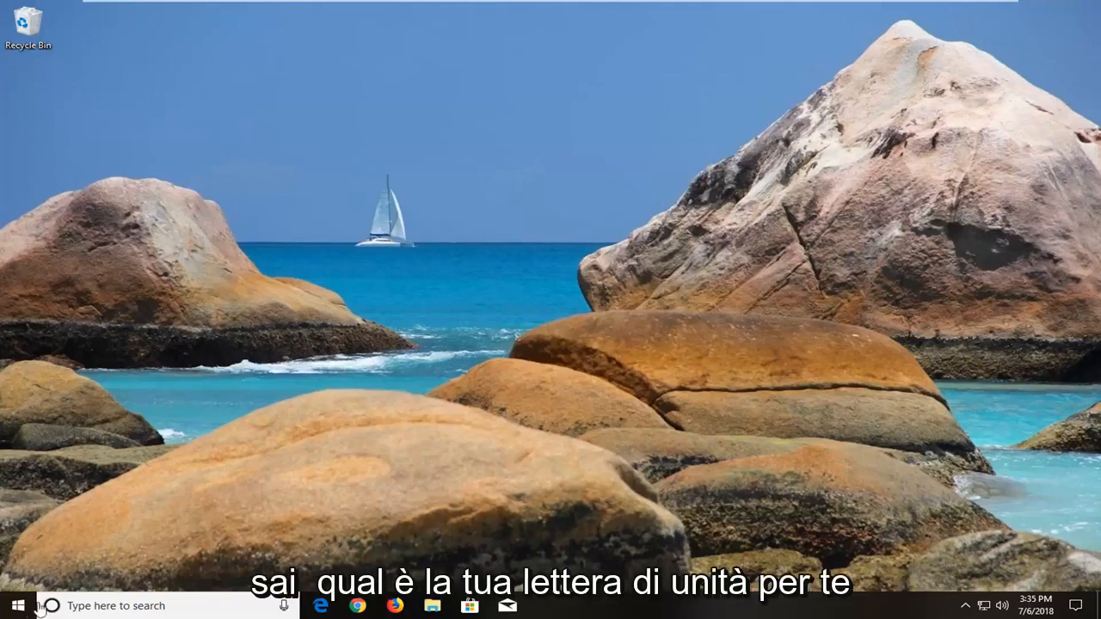
Search Start for 'computer' and open This PC to find the drive letter.
left_click(17, 605)
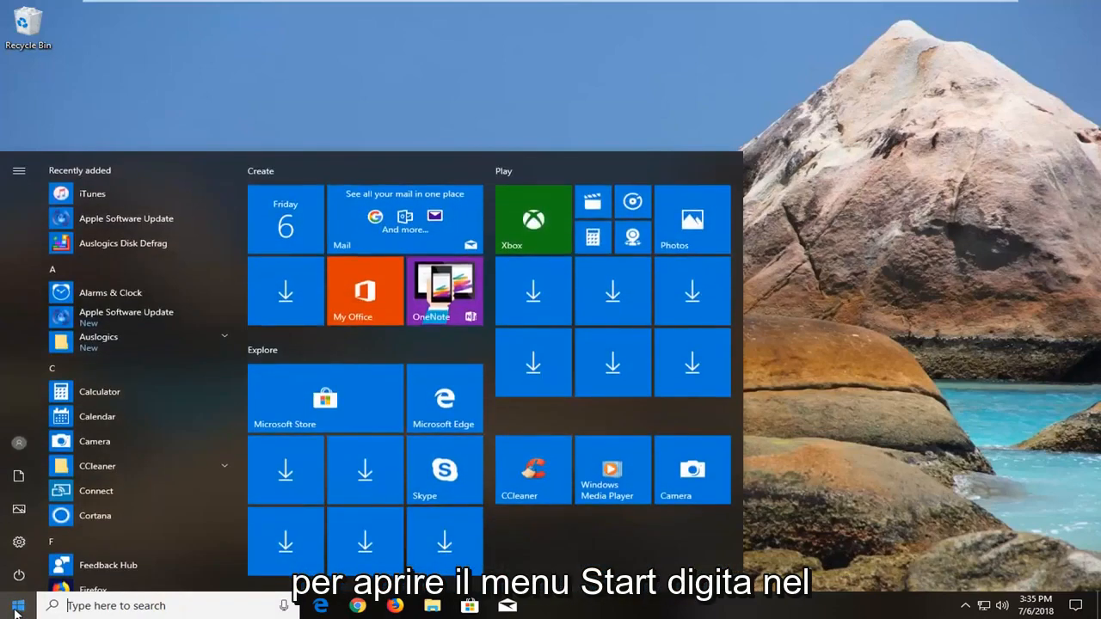
type("computer")
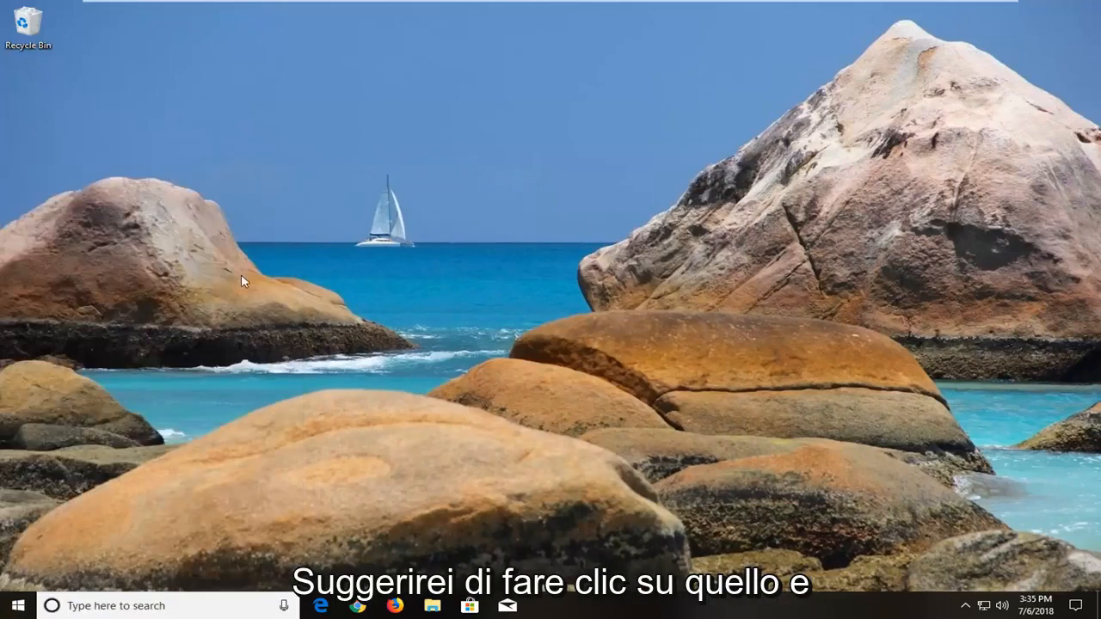
left_click(432, 606)
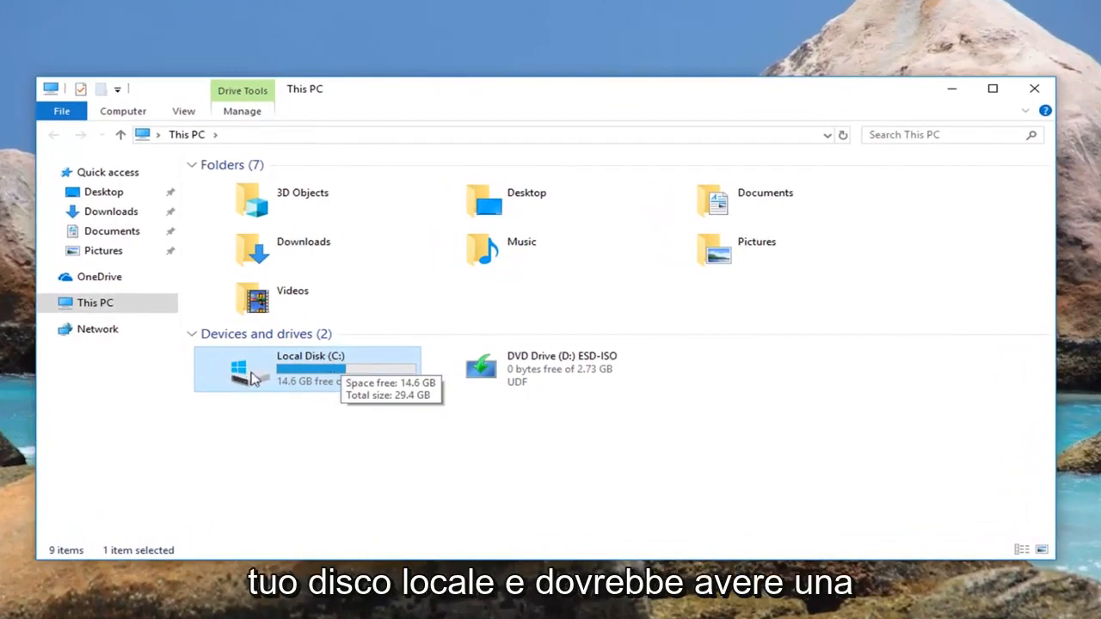
mouse_move(222, 399)
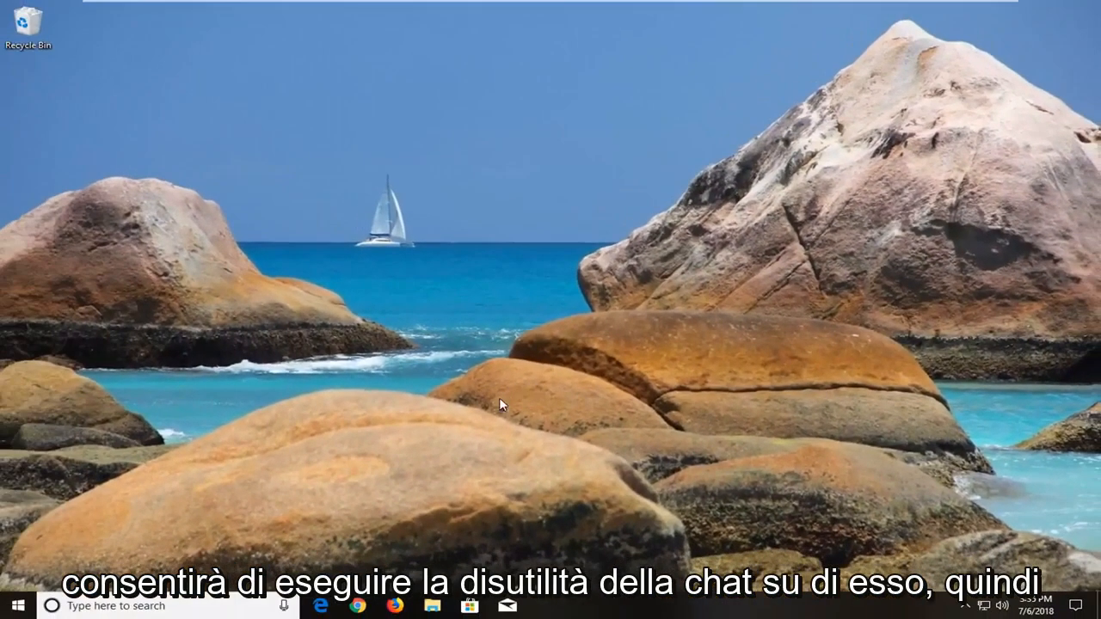
Search Start for 'command prompt' to launch it as administrator.
left_click(13, 606)
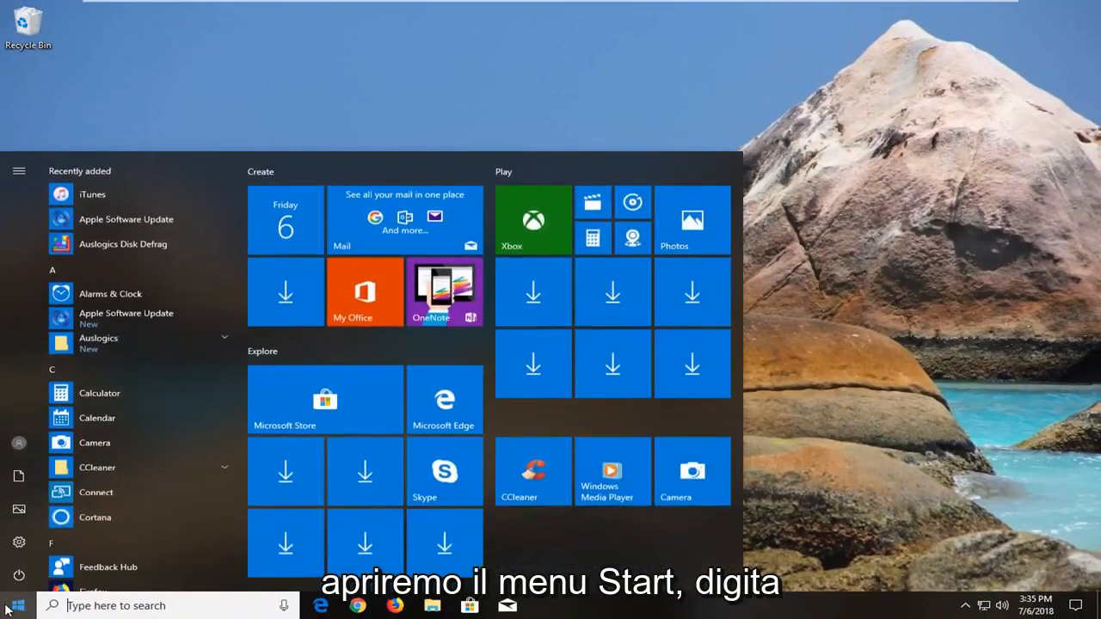
type("command prmpt")
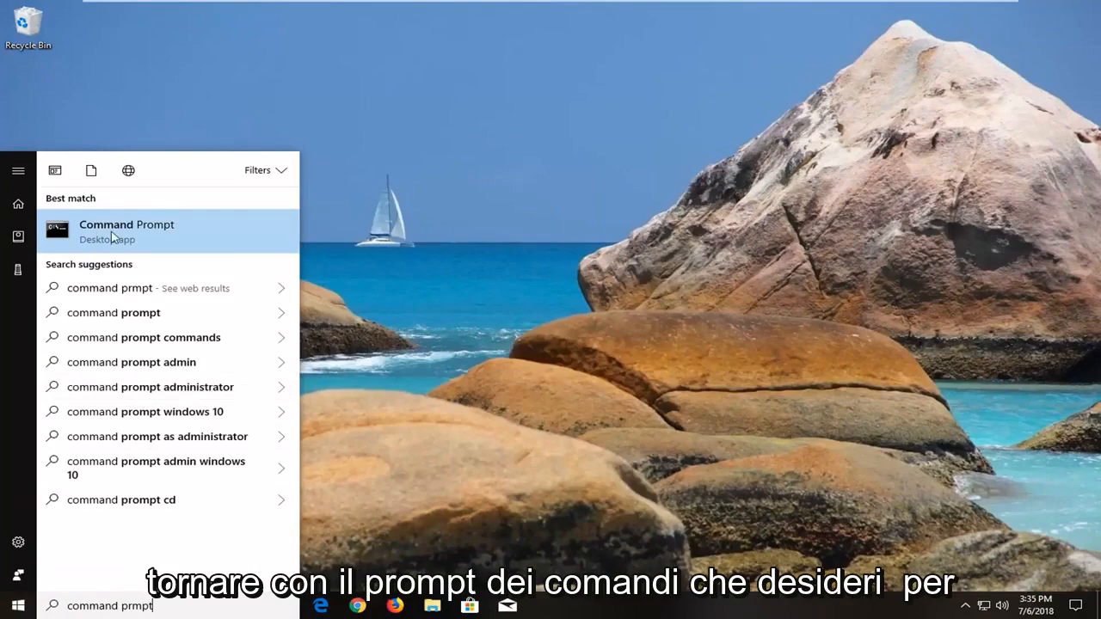
mouse_move(138, 248)
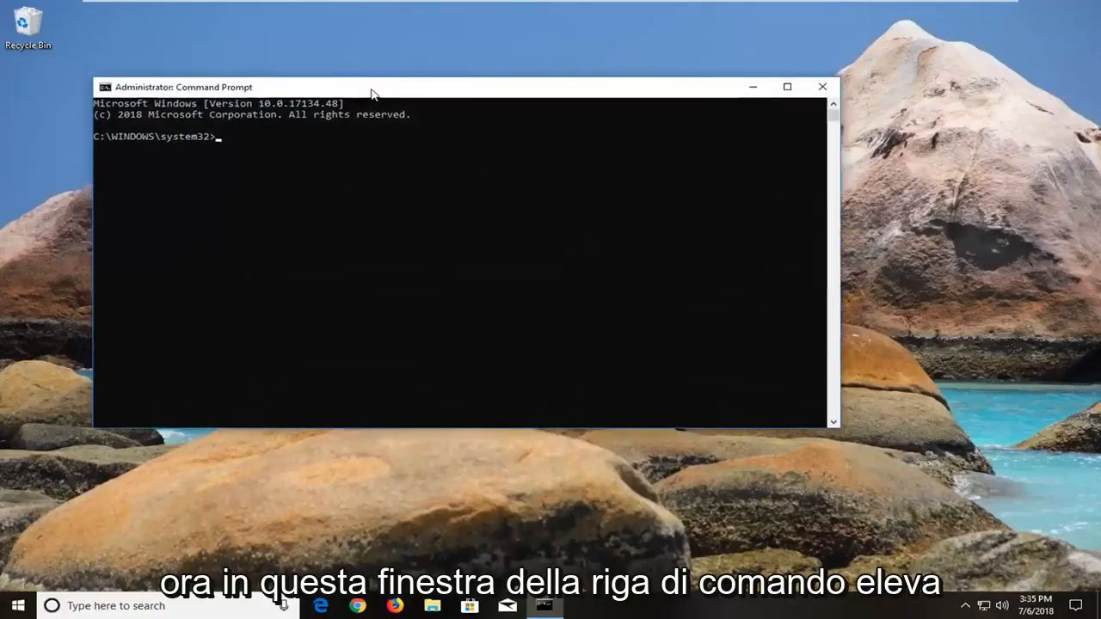
Enter the command chkdsk /r C: at the administrator prompt.
left_click_drag(372, 86, 433, 55)
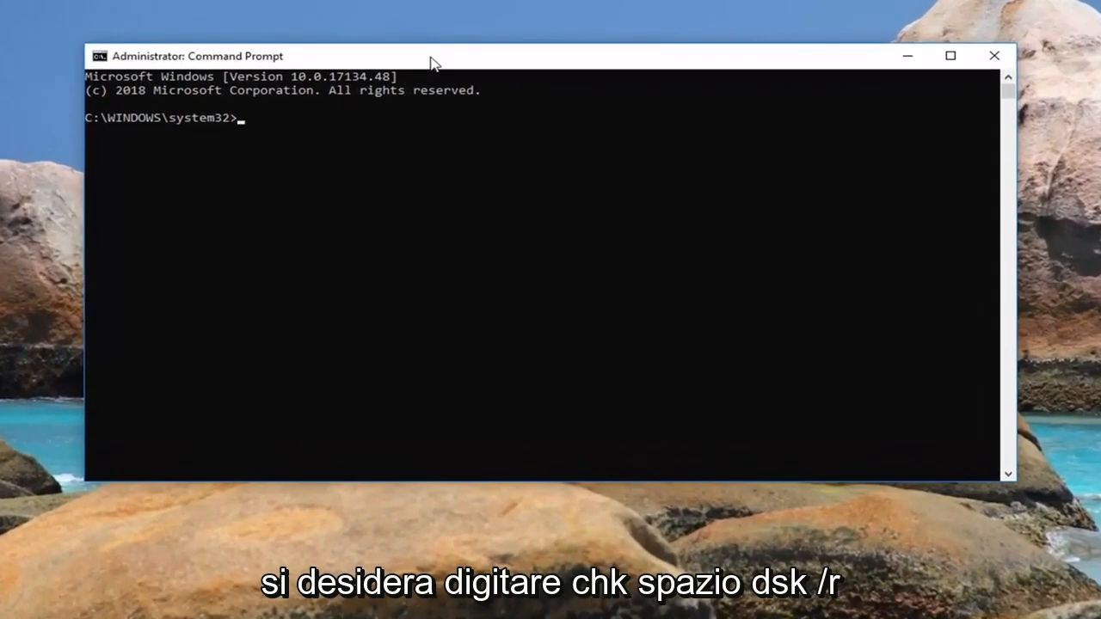
type("chkds")
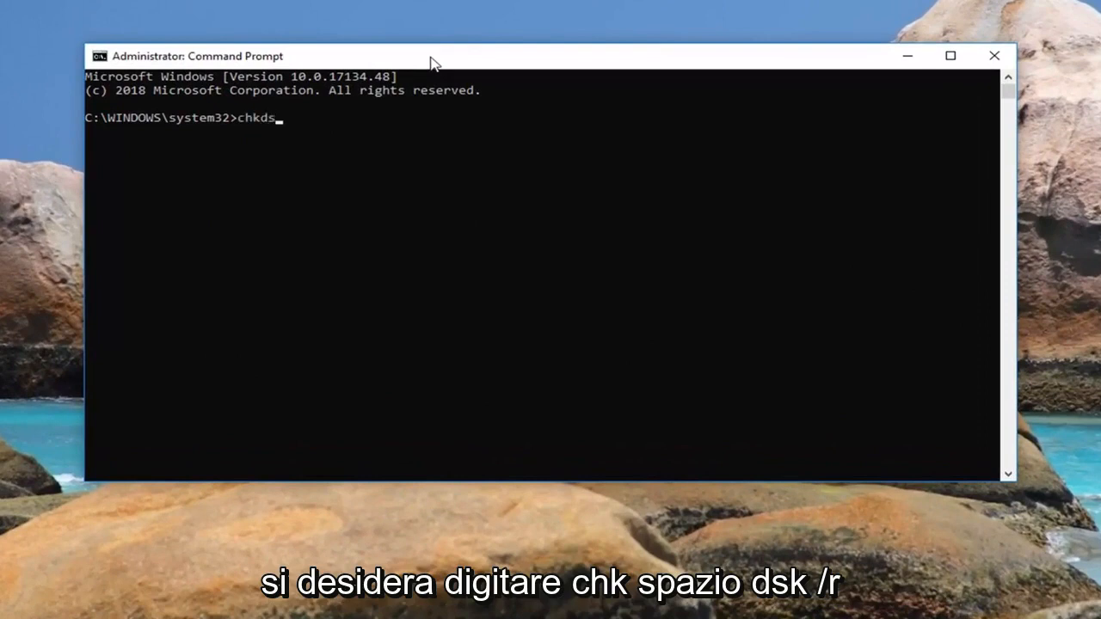
type("k /")
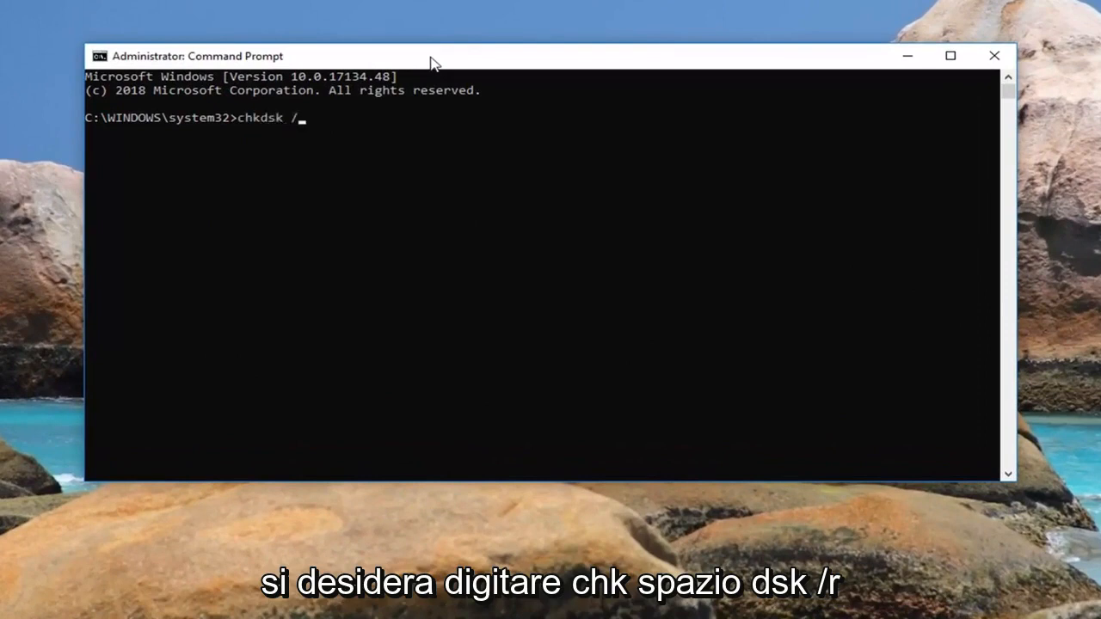
type("r")
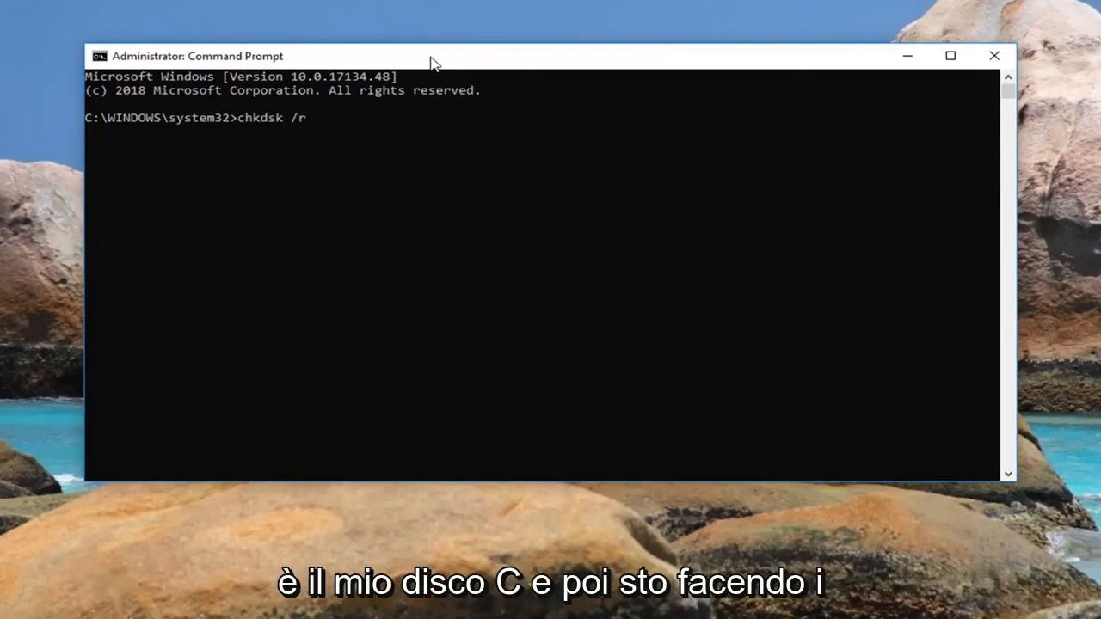
type("C:")
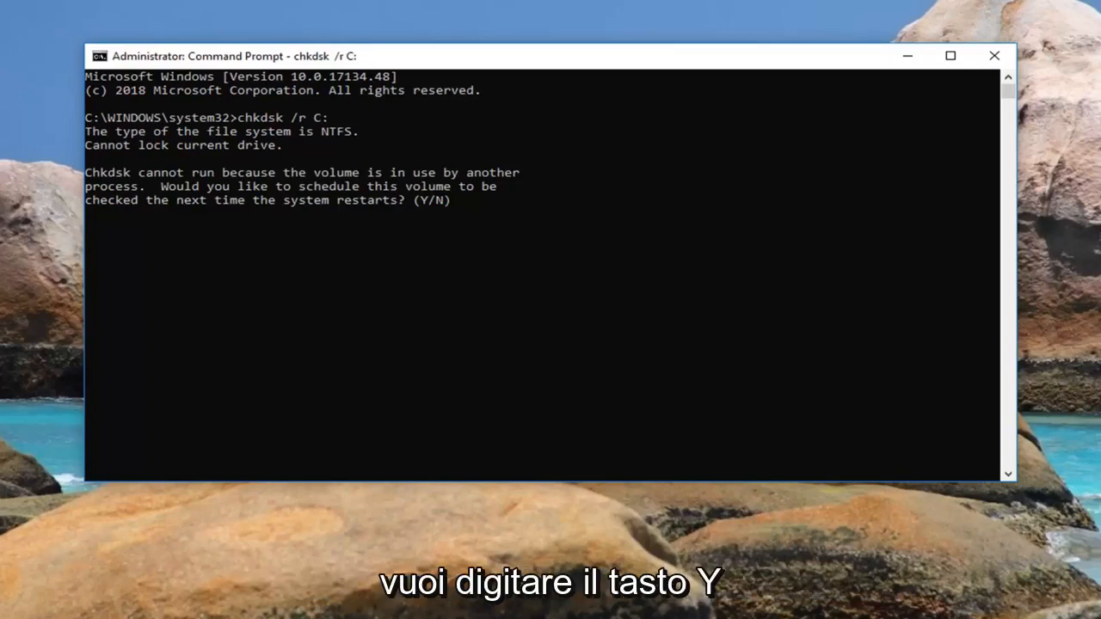
Run chkdsk /r C: and reach the Y/N prompt to schedule the check at restart.
left_click(508, 260)
type("y")
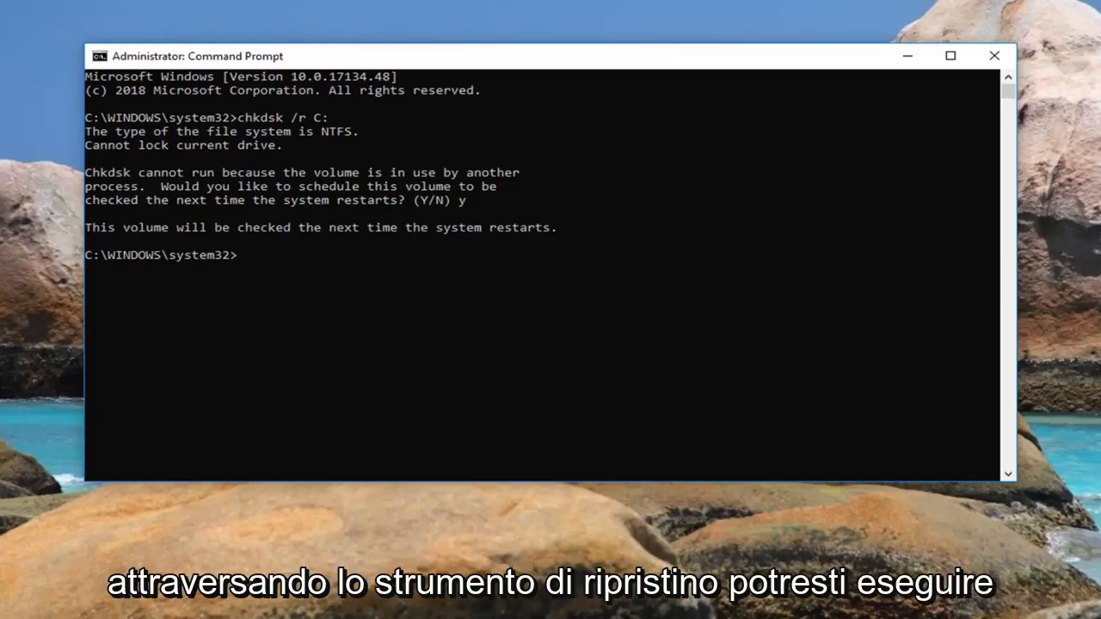
mouse_move(279, 332)
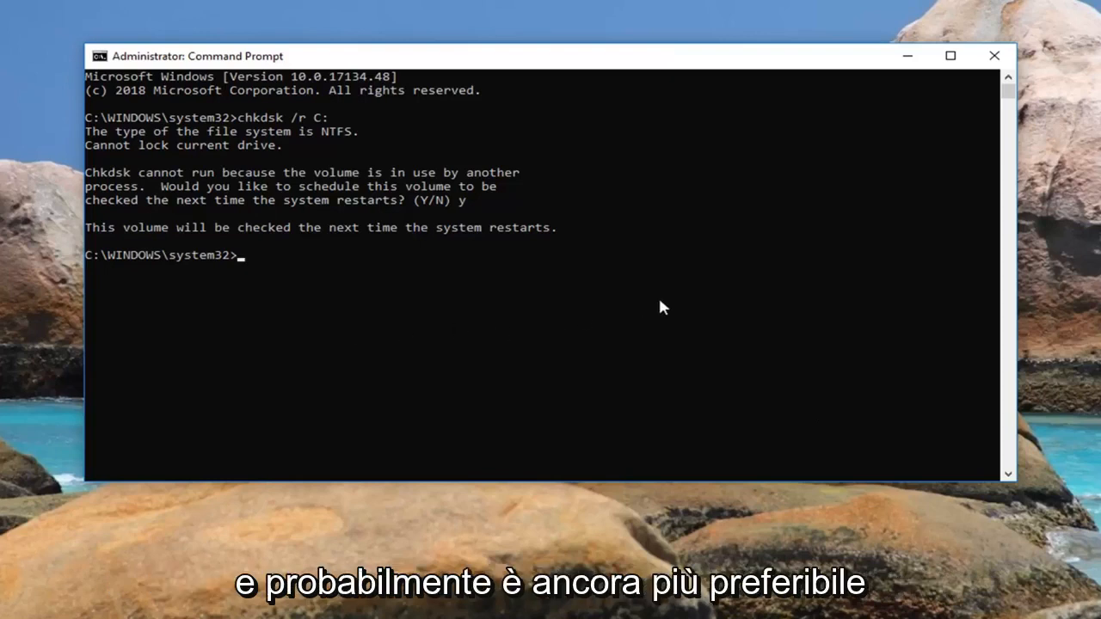
mouse_move(353, 354)
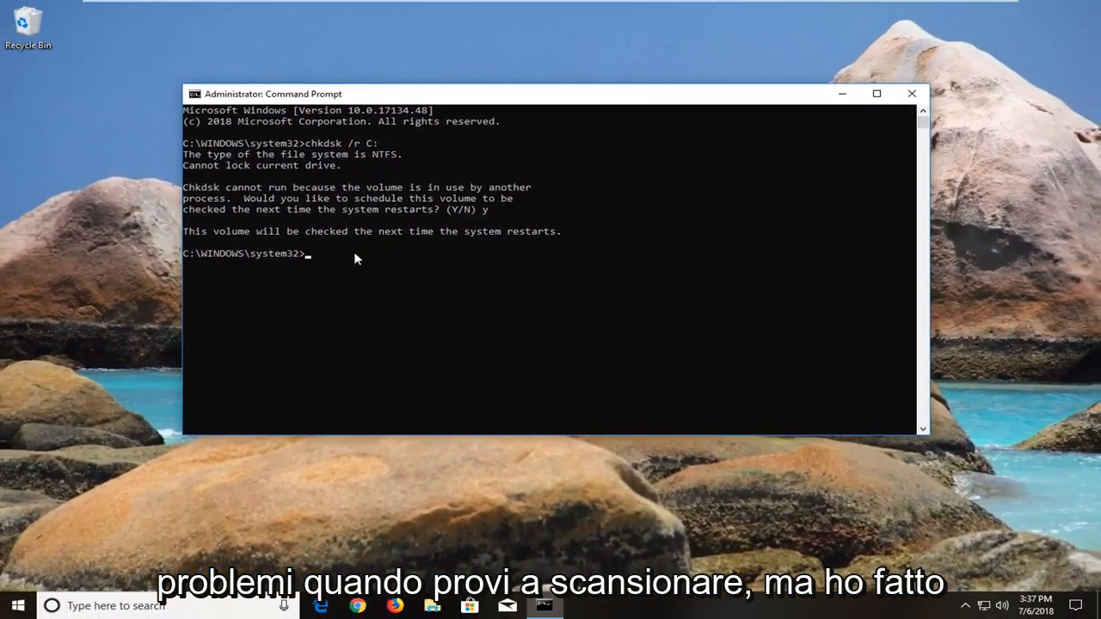
mouse_move(860, 141)
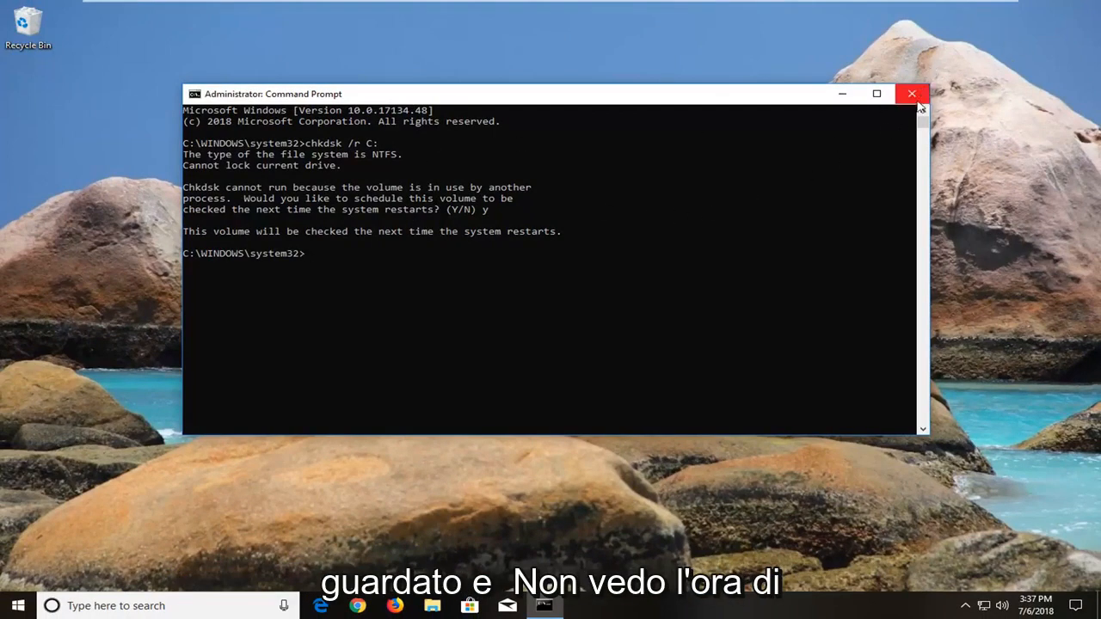
Close the Command Prompt window, leaving the C: check scheduled for next restart.
left_click(912, 92)
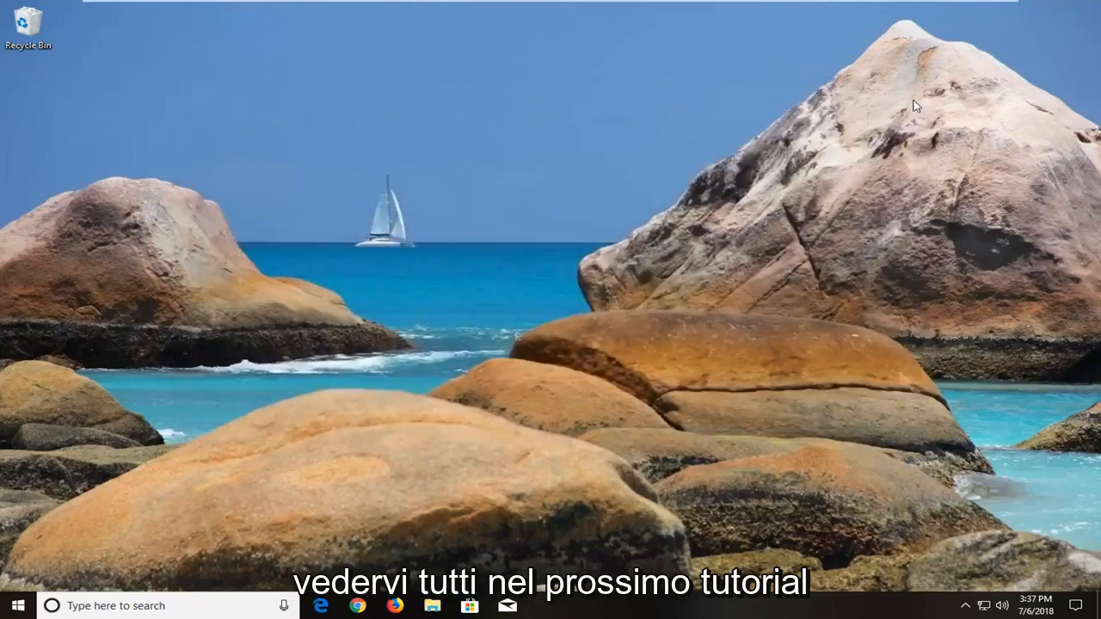